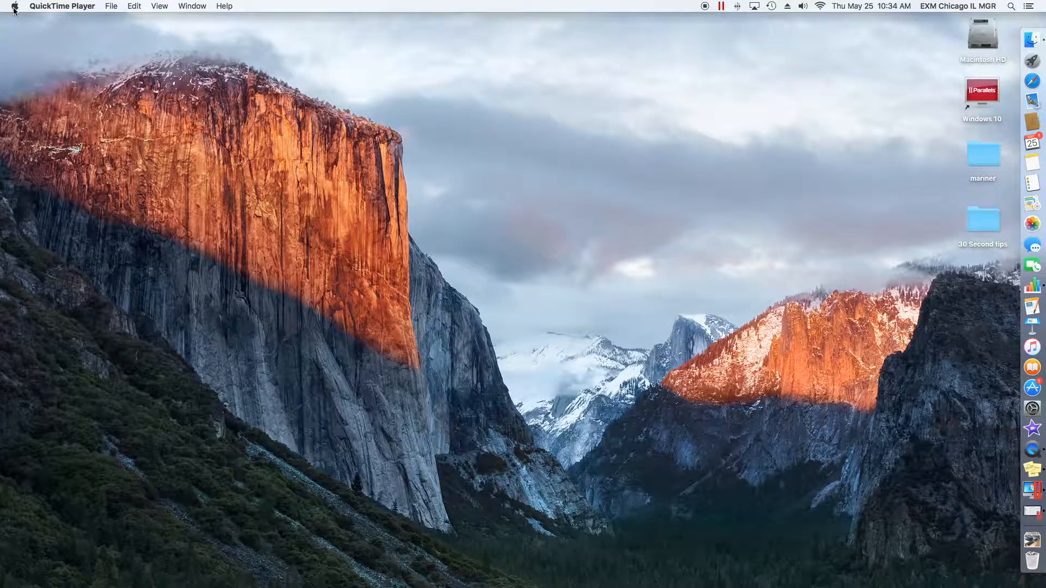
# Launch System Preferences from the Apple menu
pyautogui.click(13, 6)
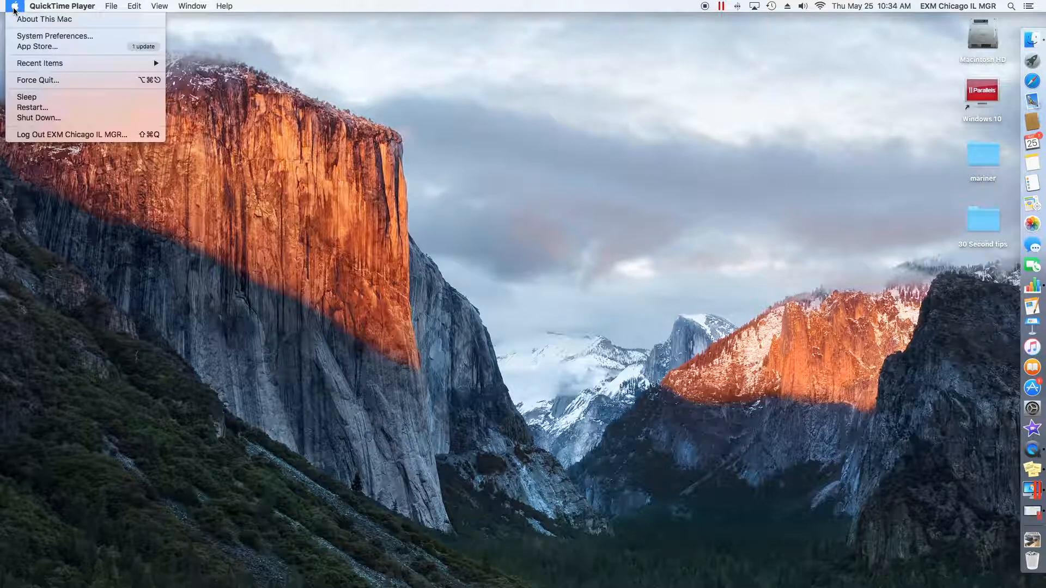
pyautogui.click(55, 36)
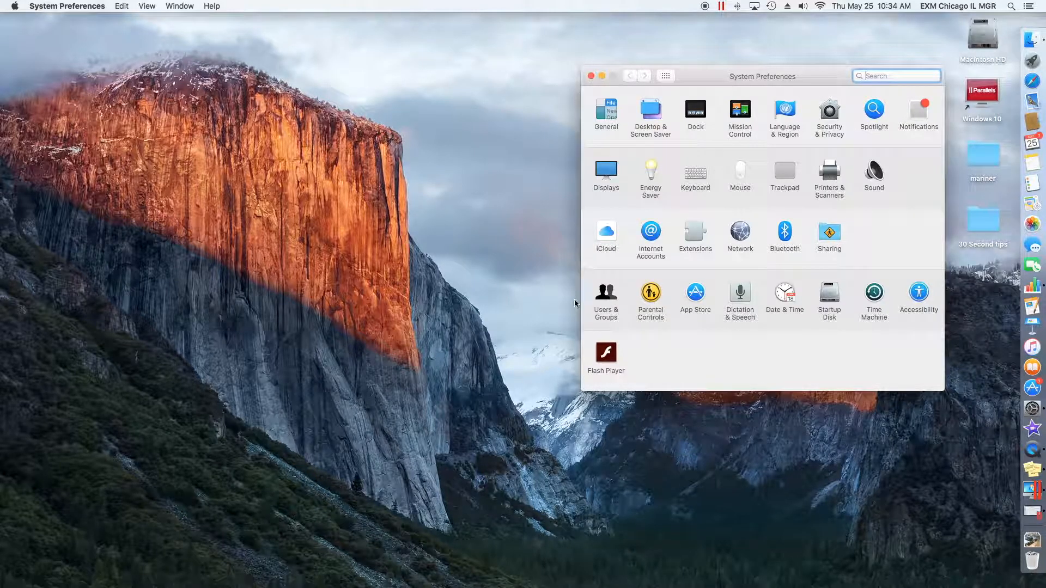
# Enter Users & Groups and unlock it with the administrator password
pyautogui.click(606, 292)
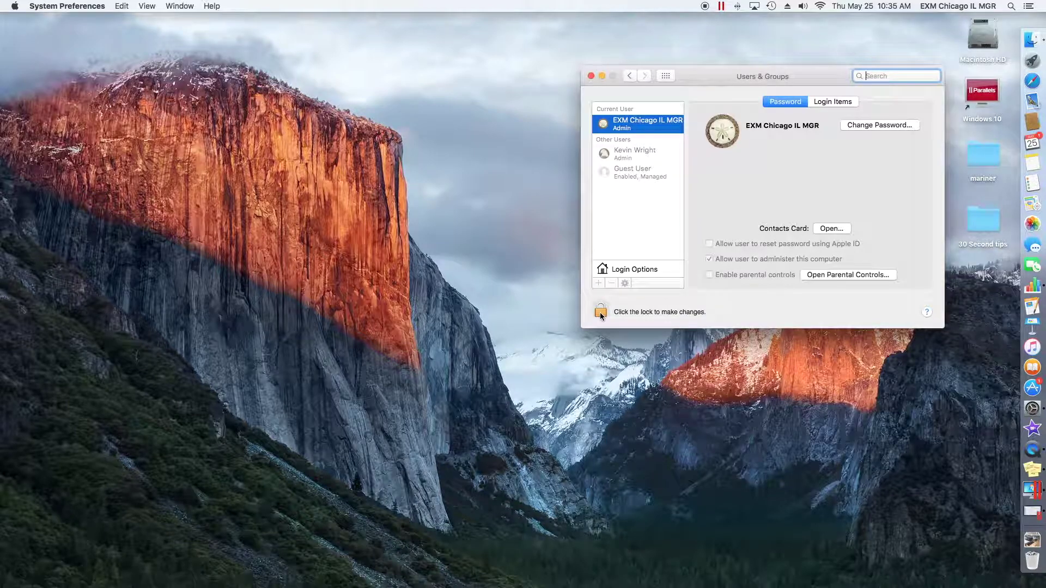
pyautogui.click(600, 309)
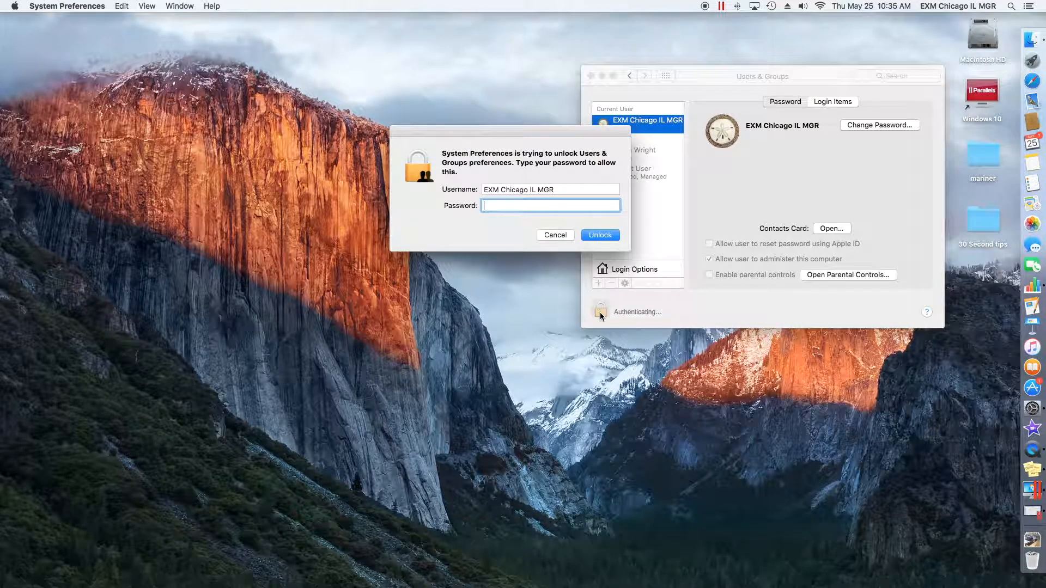
pyautogui.write('••••')
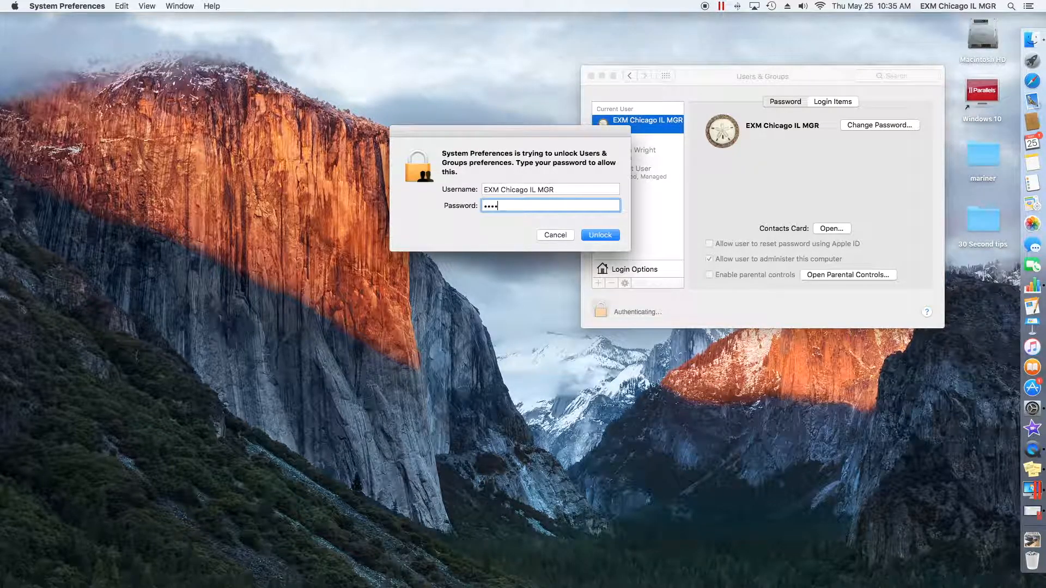
pyautogui.click(599, 236)
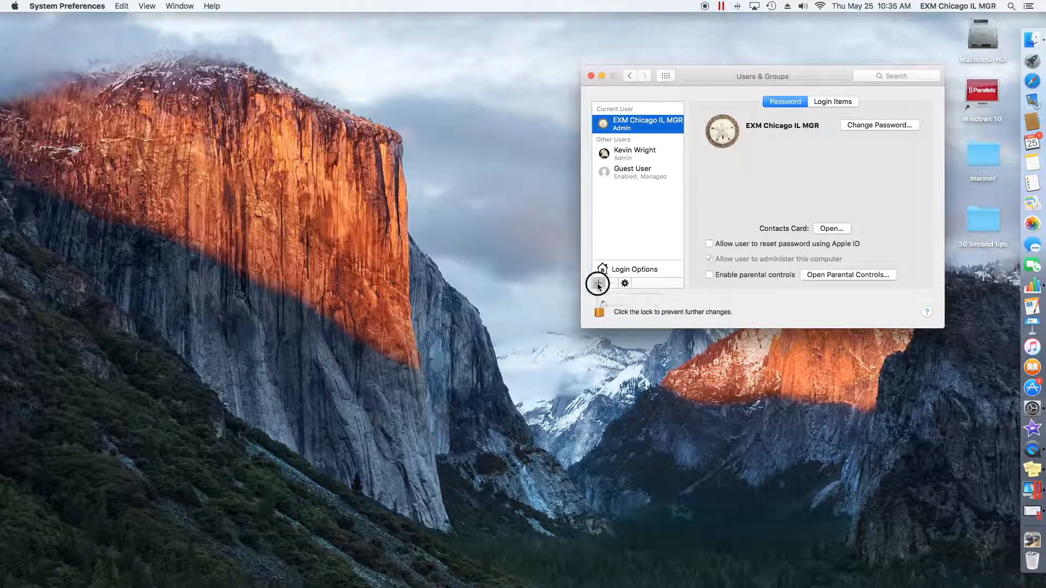
# Start a new account and show the list of account types, Standard selected
pyautogui.click(597, 283)
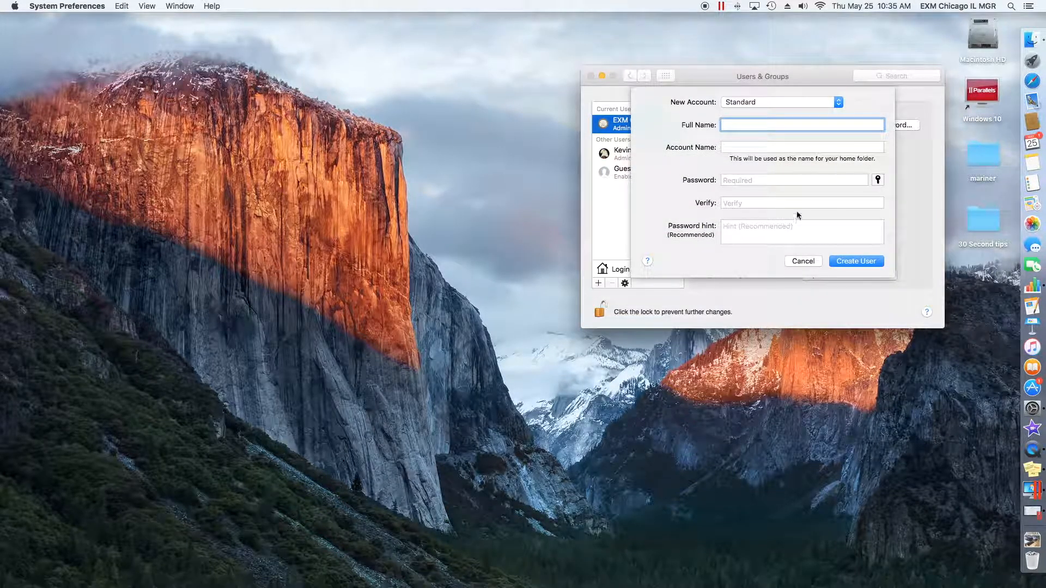
pyautogui.moveTo(677, 218)
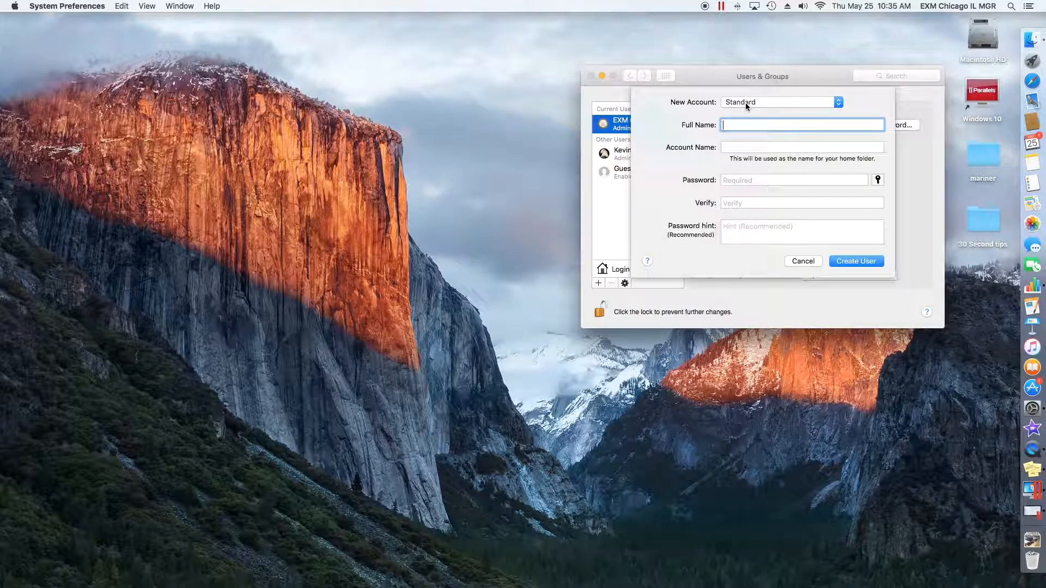
pyautogui.click(780, 103)
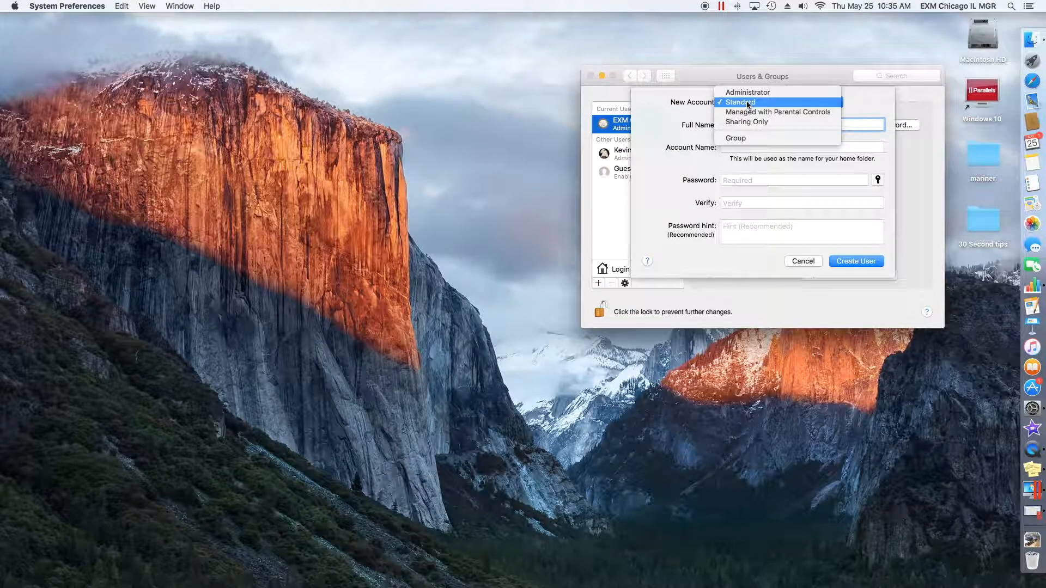
pyautogui.moveTo(759, 92)
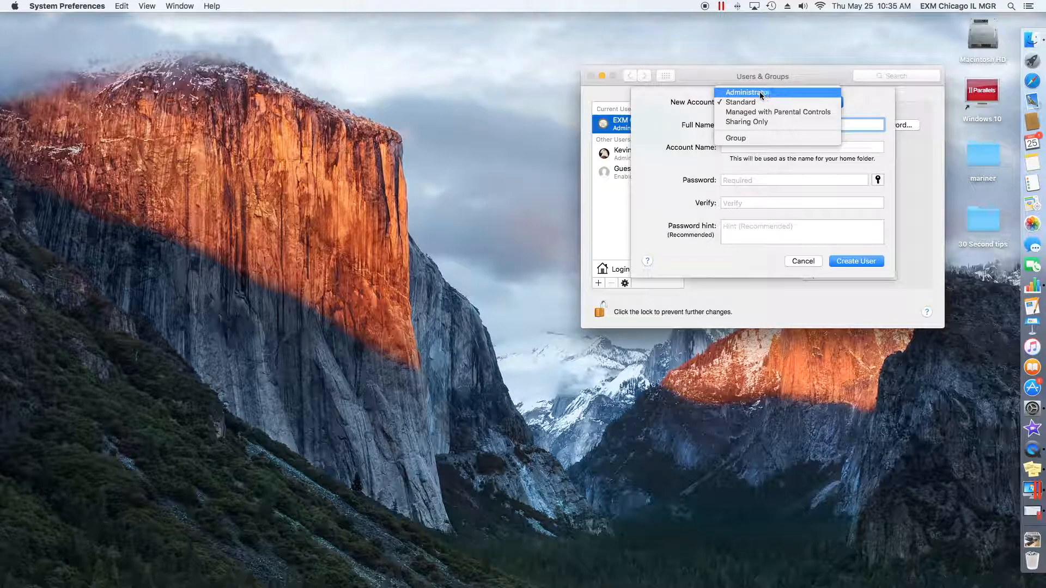
pyautogui.moveTo(771, 122)
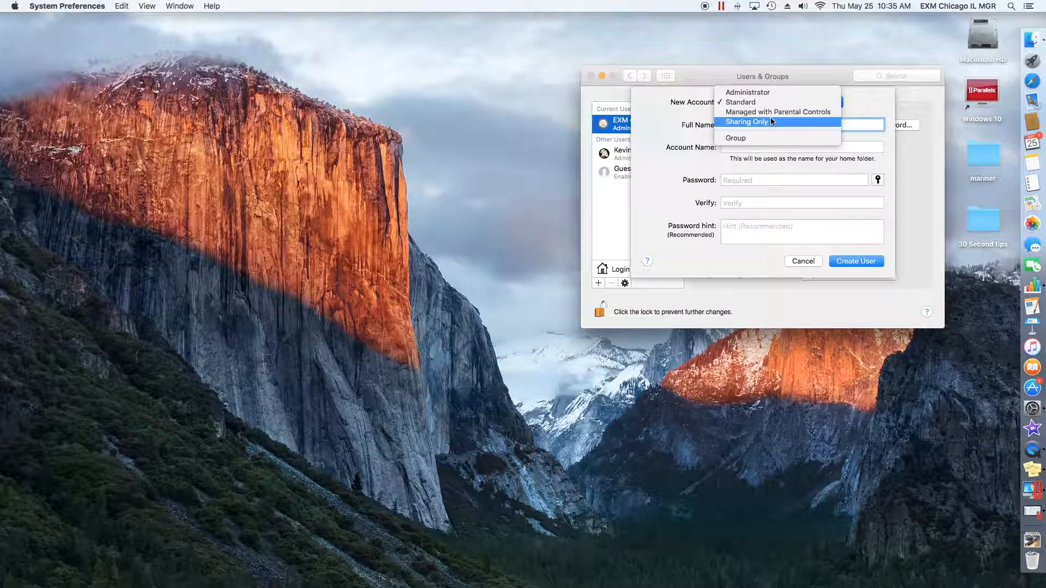
pyautogui.moveTo(767, 115)
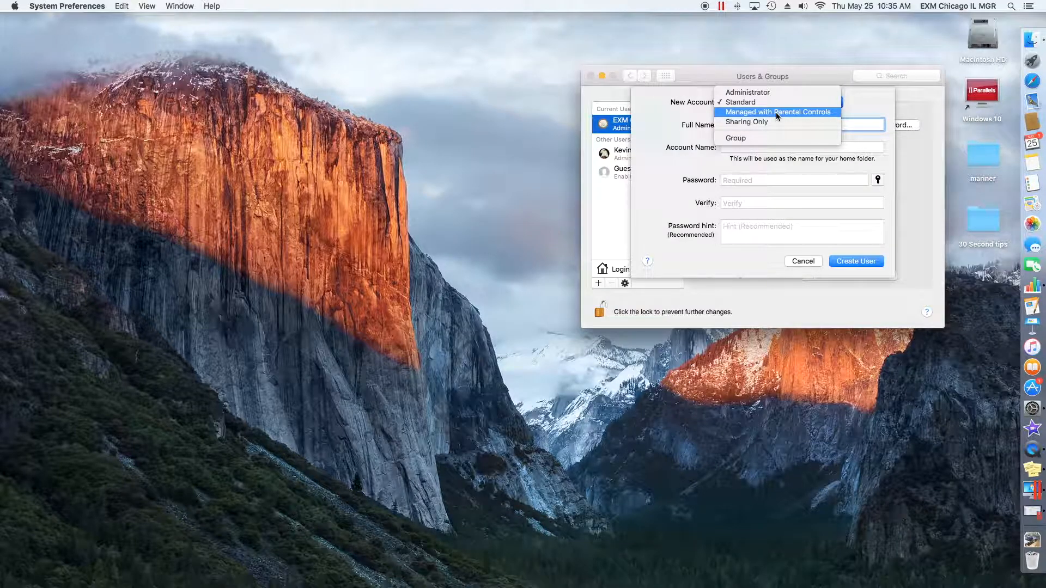
pyautogui.moveTo(750, 122)
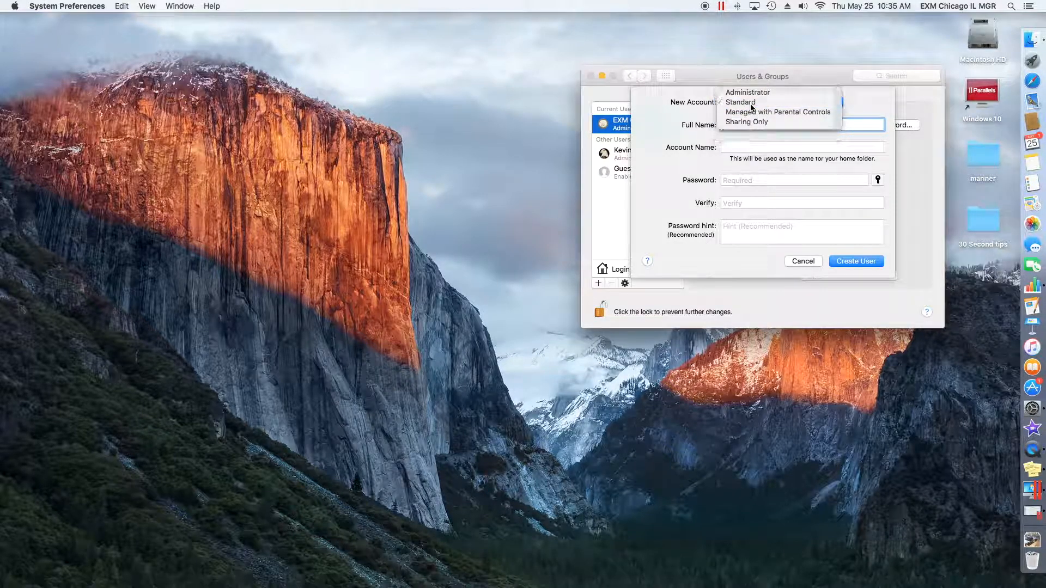
# Create a Standard account 'Mac User' with hint 'Nothing' and no password
pyautogui.click(741, 102)
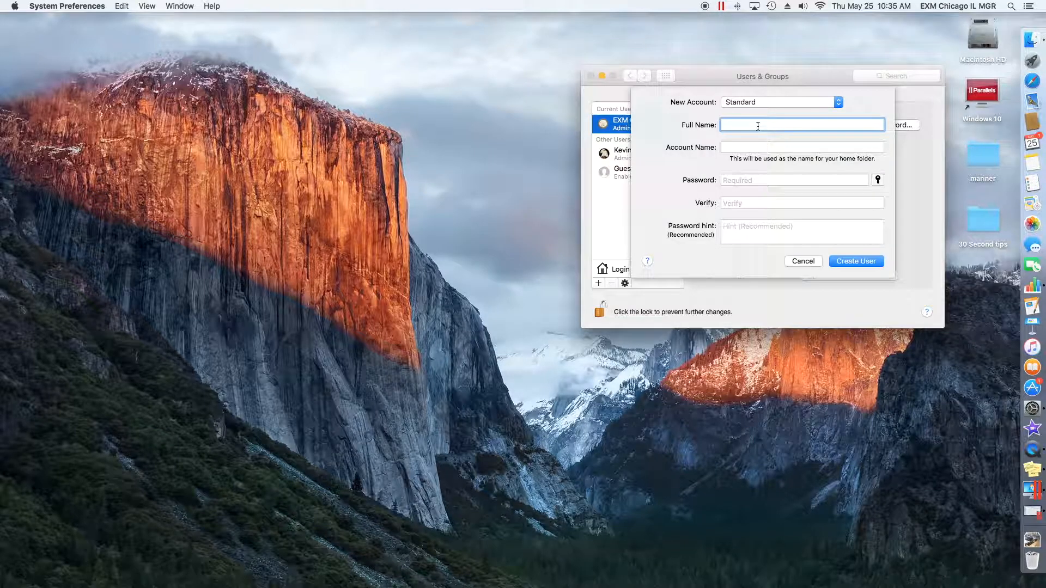
pyautogui.write('Mac')
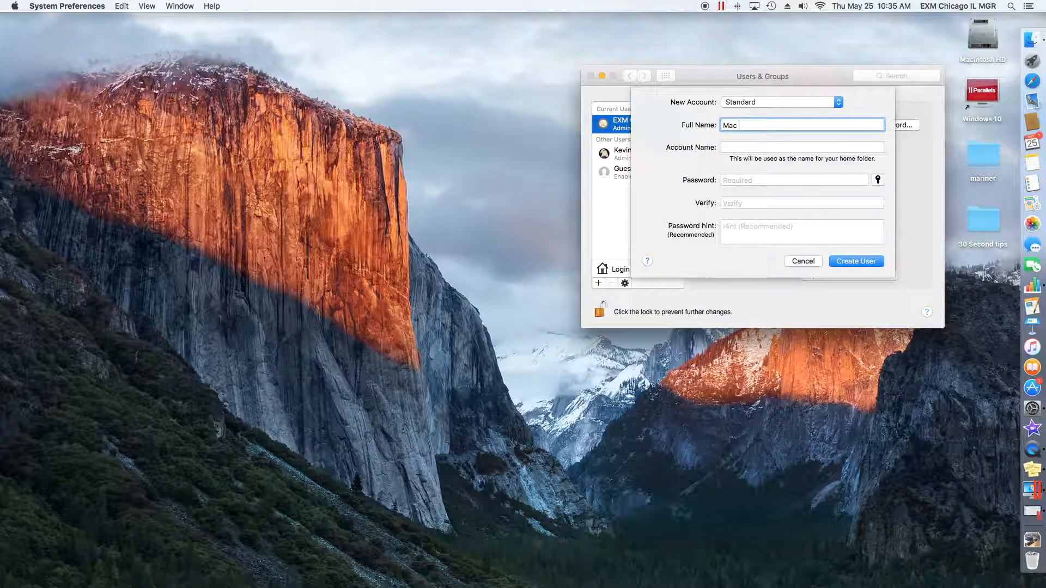
pyautogui.write('User')
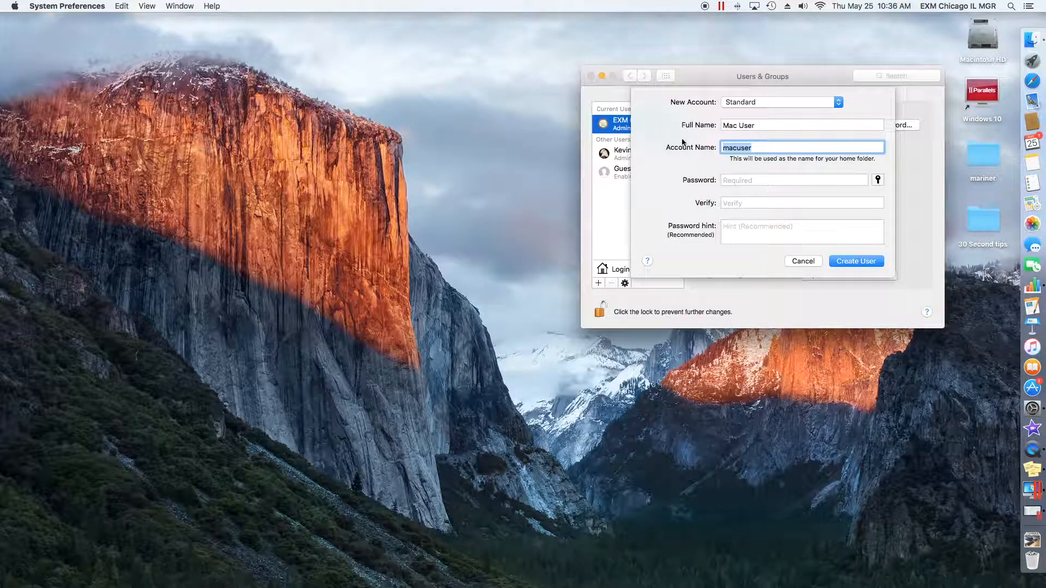
pyautogui.click(794, 181)
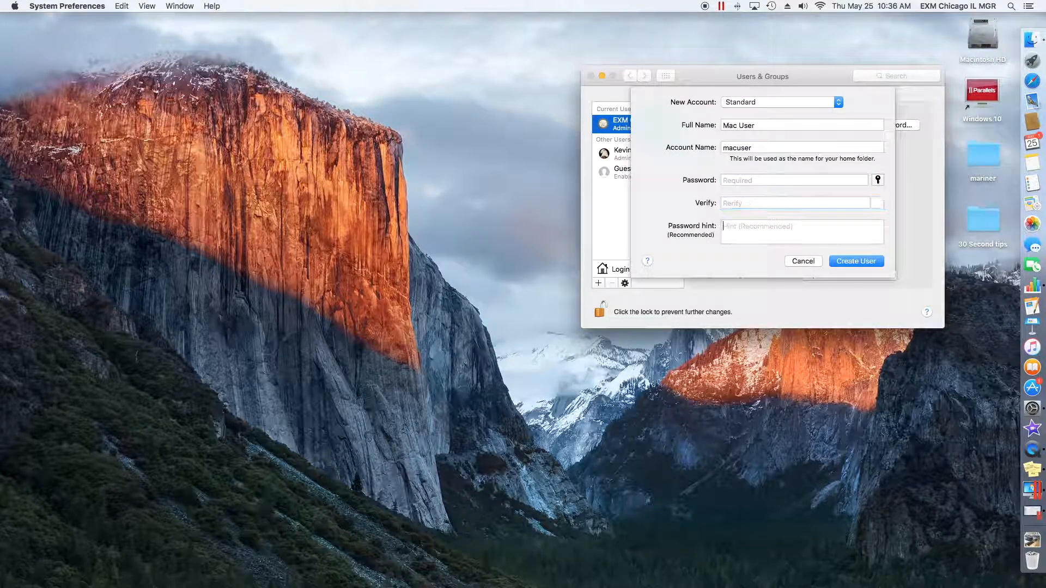
pyautogui.write('Nothing')
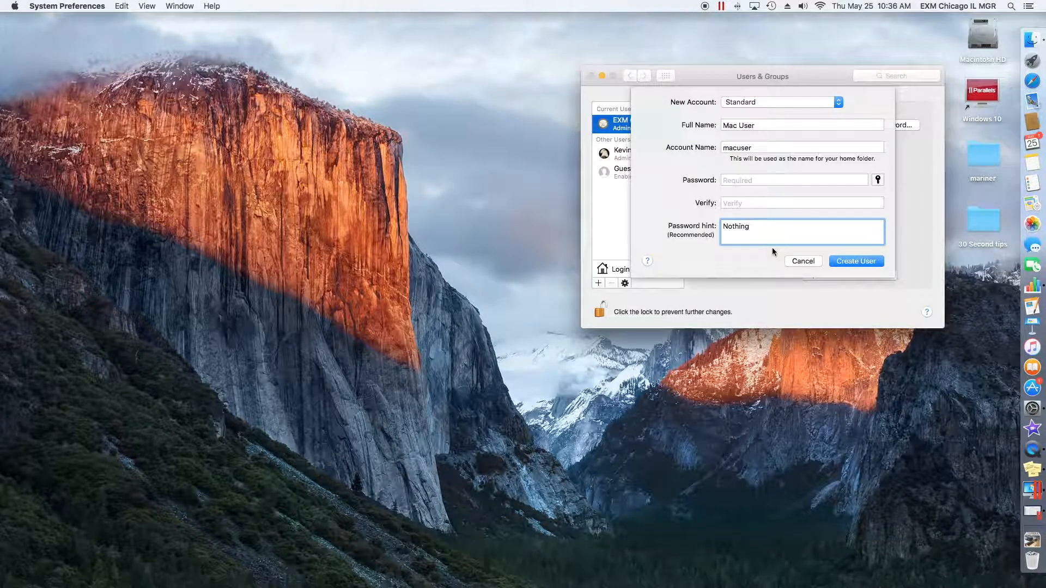
pyautogui.click(856, 262)
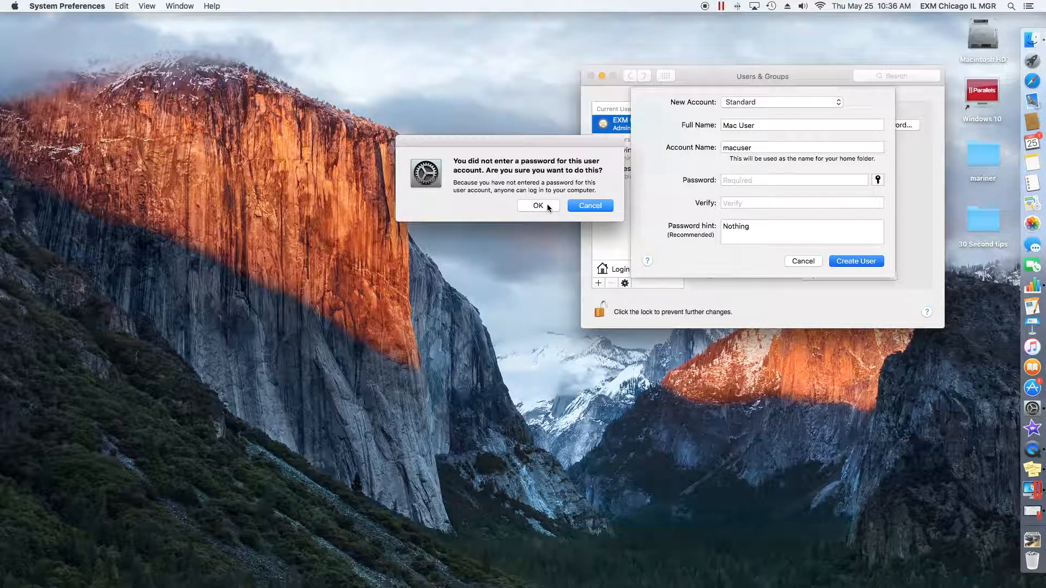
# Accept the no-password warning, review Mac User, and relock the settings
pyautogui.click(538, 204)
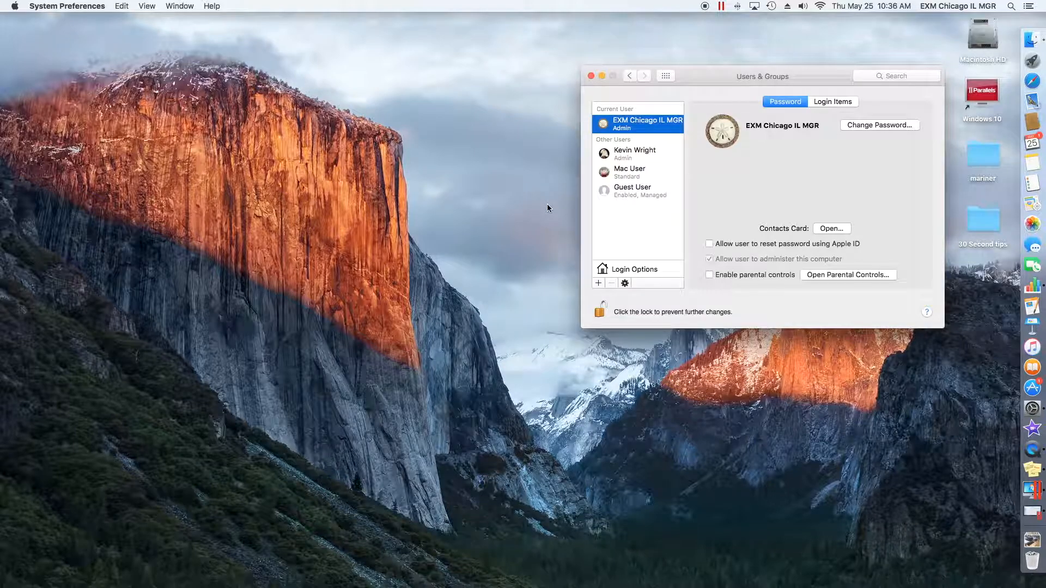
pyautogui.click(630, 172)
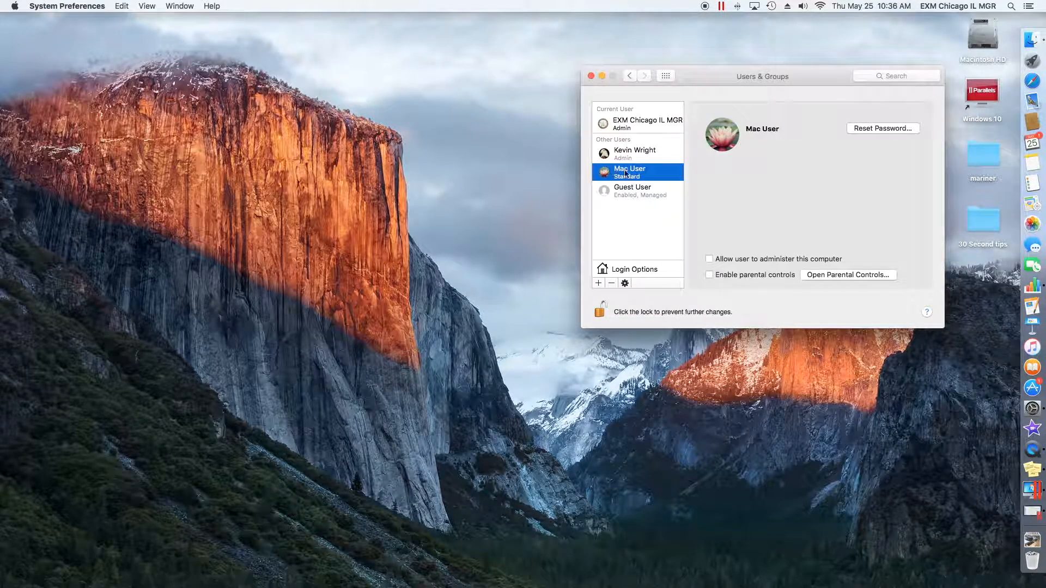
pyautogui.moveTo(602, 328)
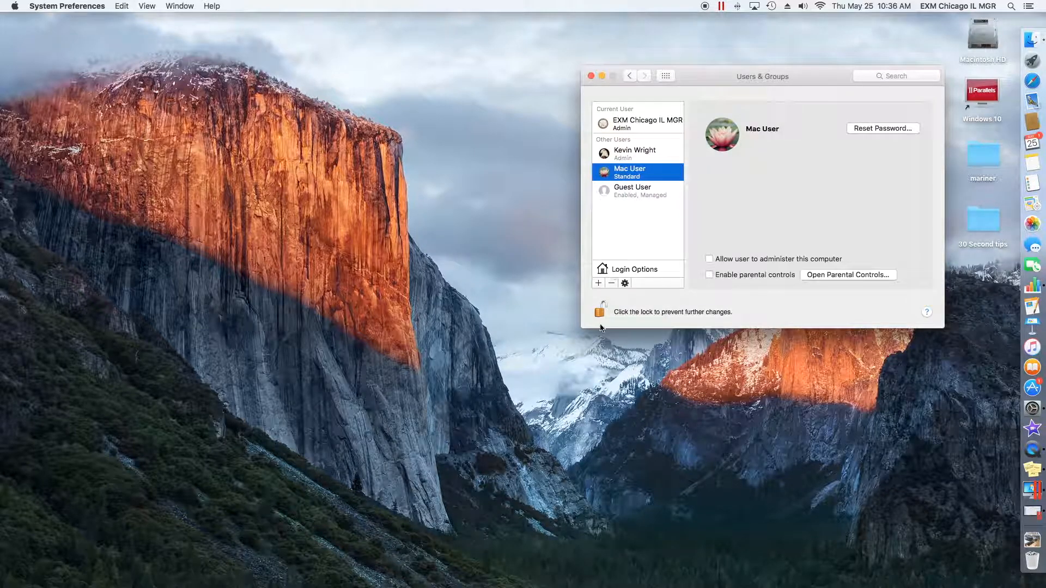
pyautogui.click(645, 122)
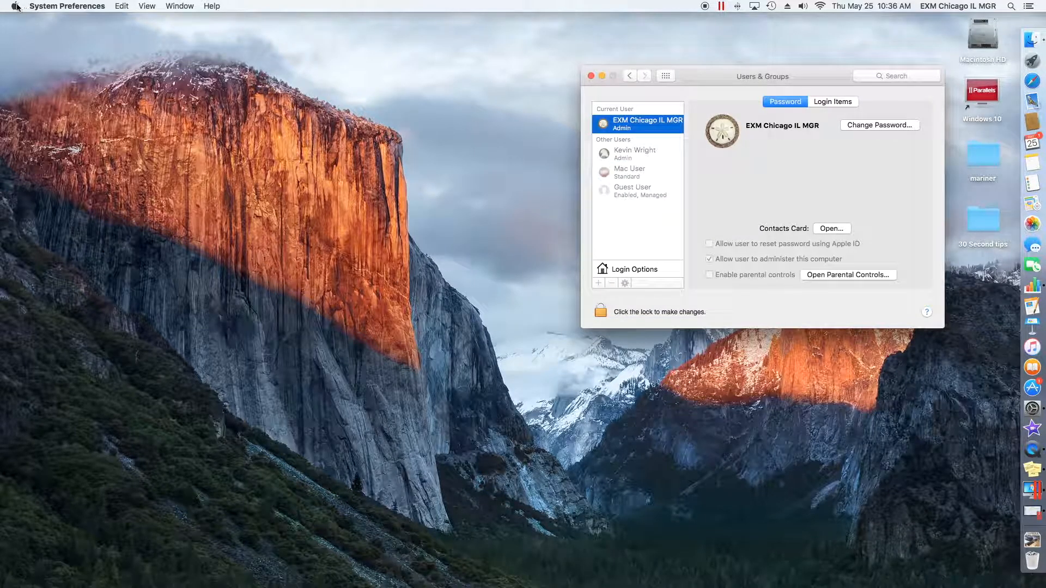
pyautogui.click(13, 5)
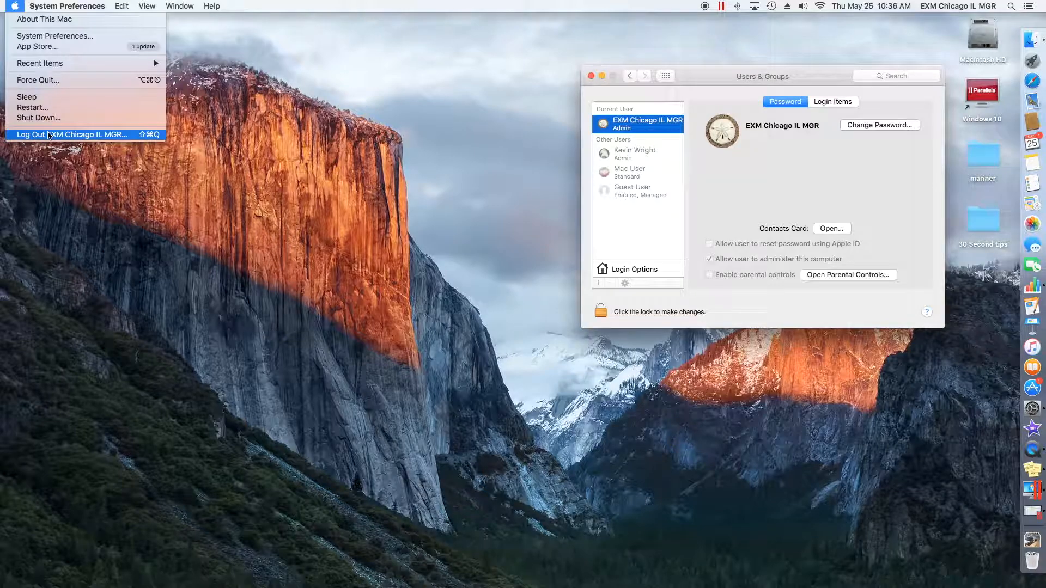
pyautogui.moveTo(370, 151)
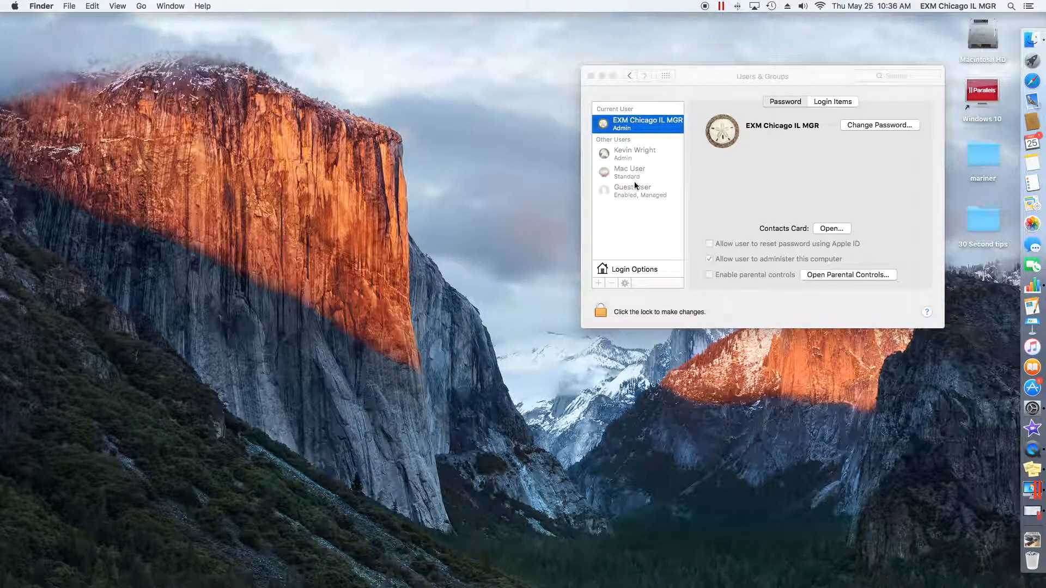
pyautogui.moveTo(630, 163)
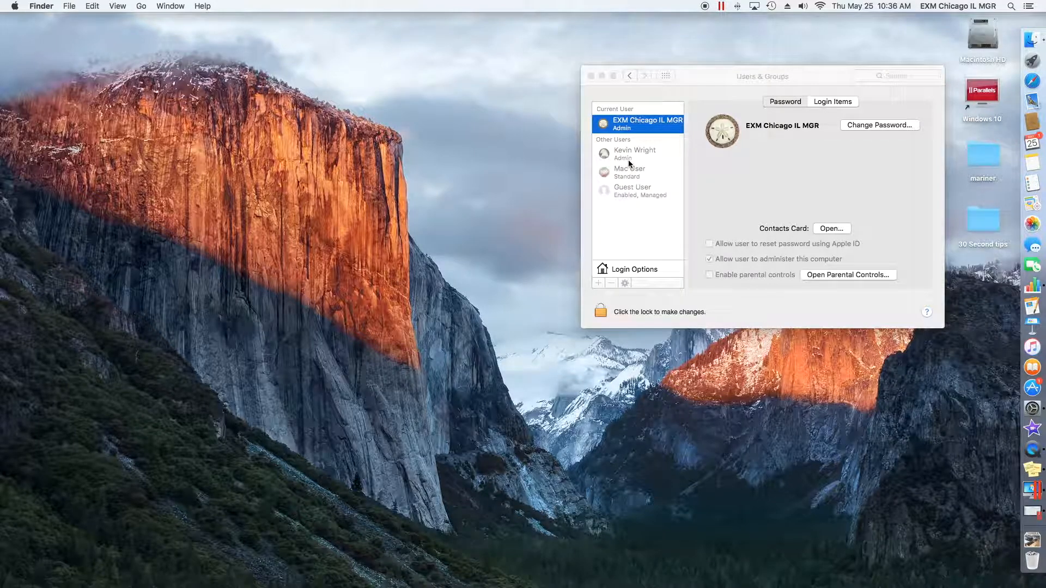
pyautogui.moveTo(665, 310)
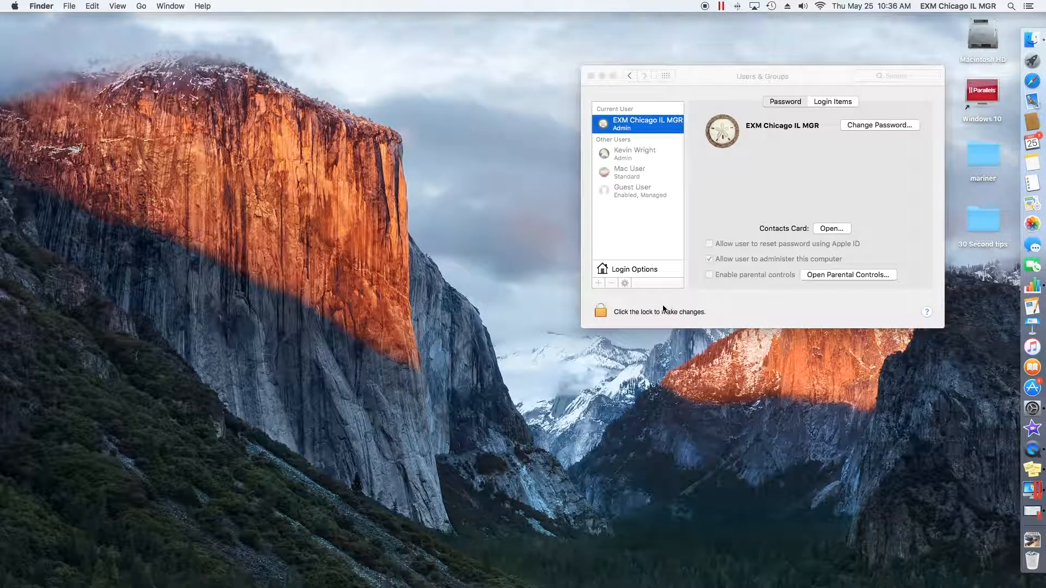
# Unlock as administrator, select Mac User and request its deletion
pyautogui.click(599, 311)
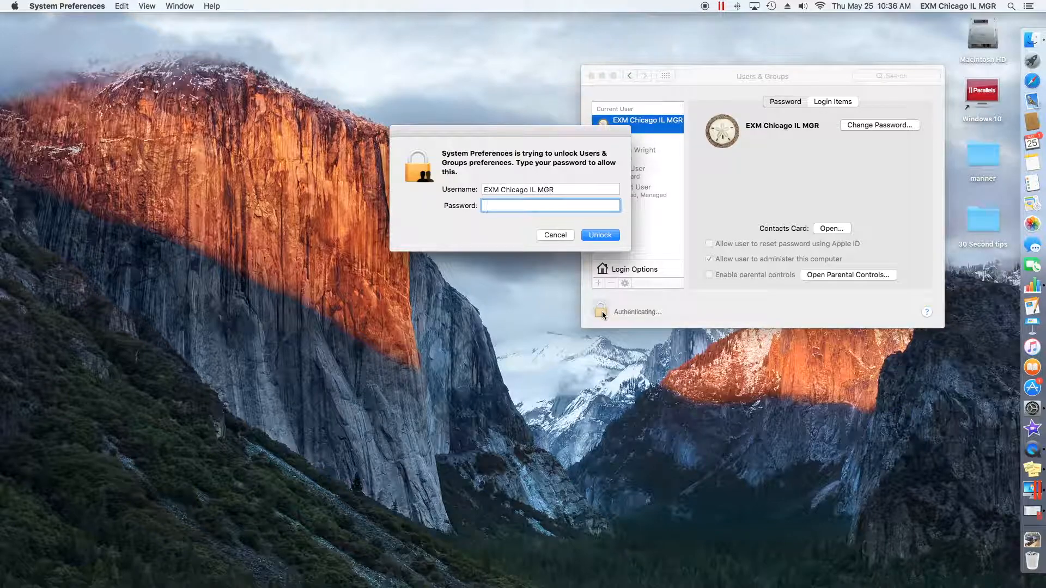
pyautogui.click(600, 235)
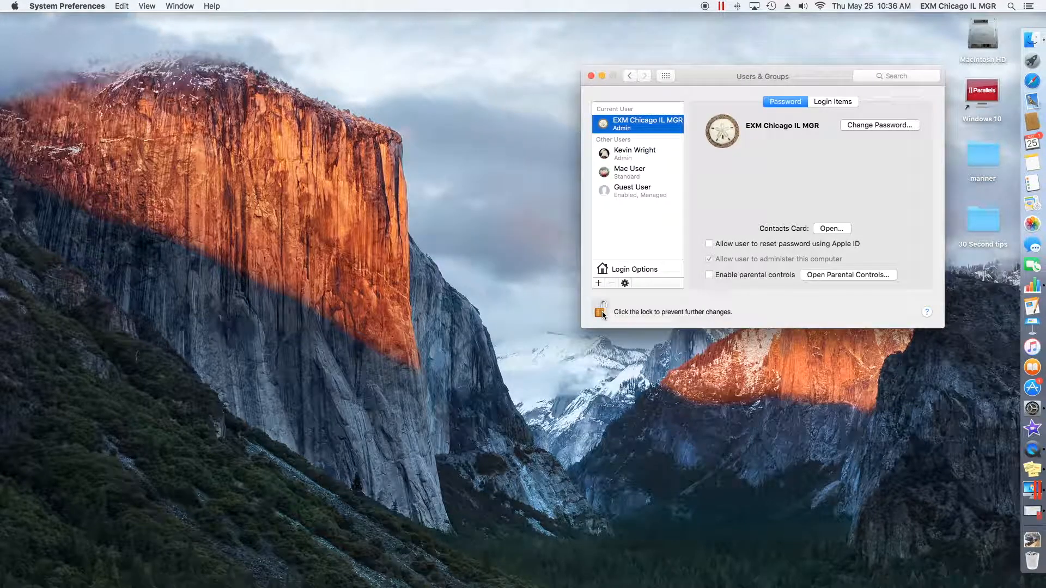
pyautogui.click(638, 172)
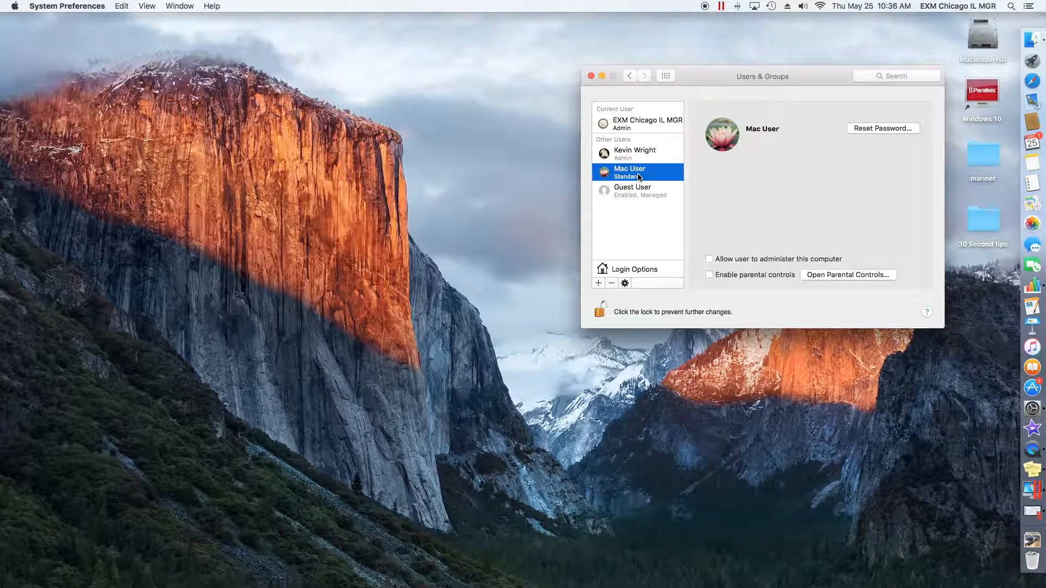
pyautogui.moveTo(636, 187)
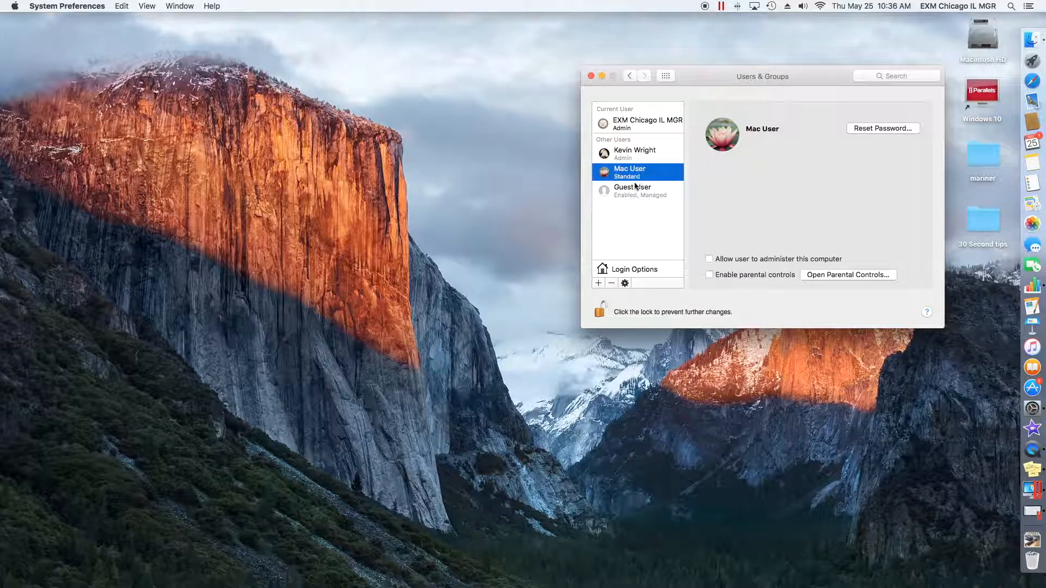
pyautogui.click(612, 284)
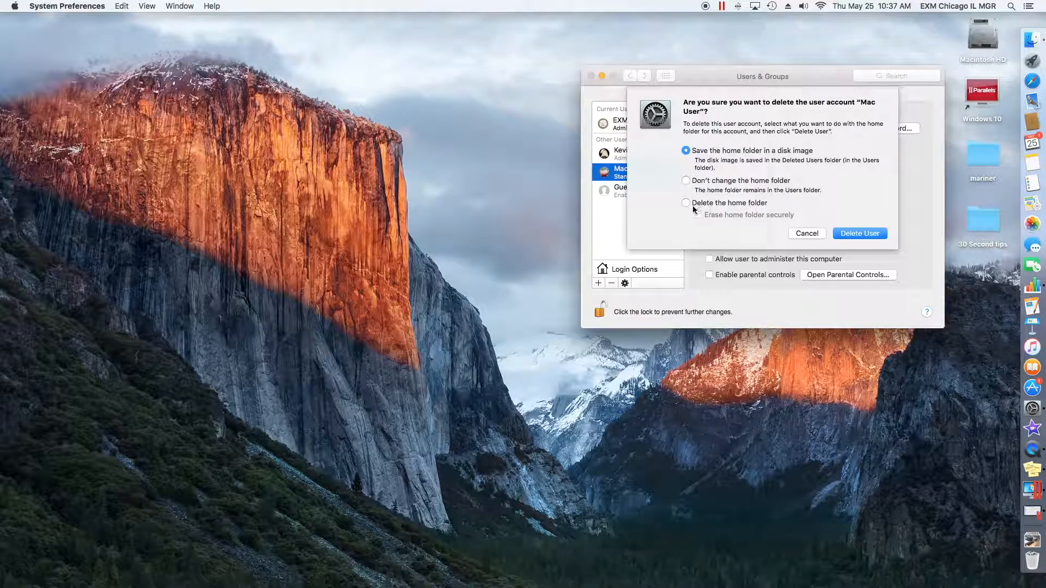
# Choose 'Delete the home folder' and confirm deleting Mac User
pyautogui.click(686, 202)
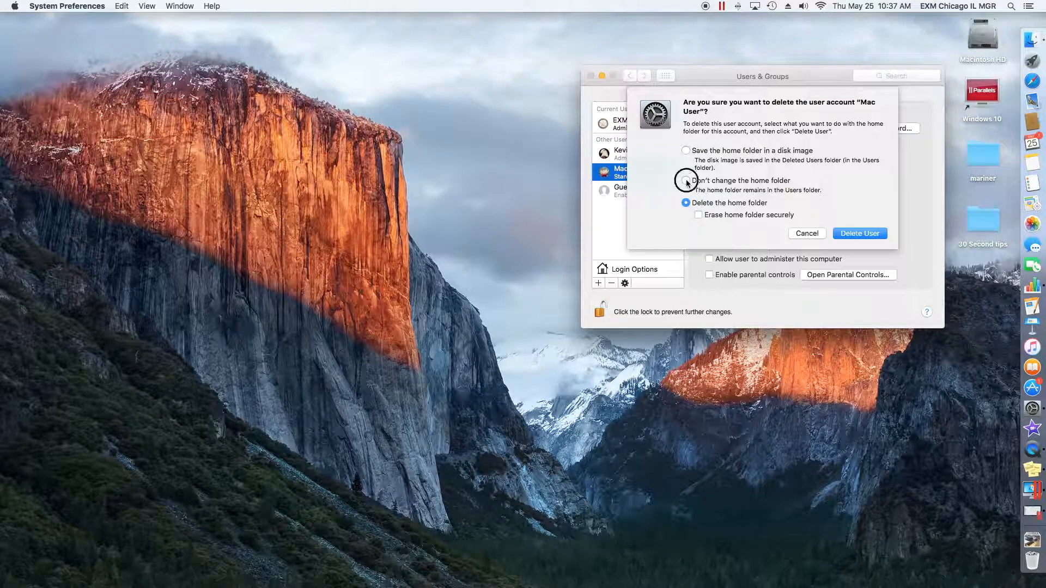
pyautogui.click(686, 181)
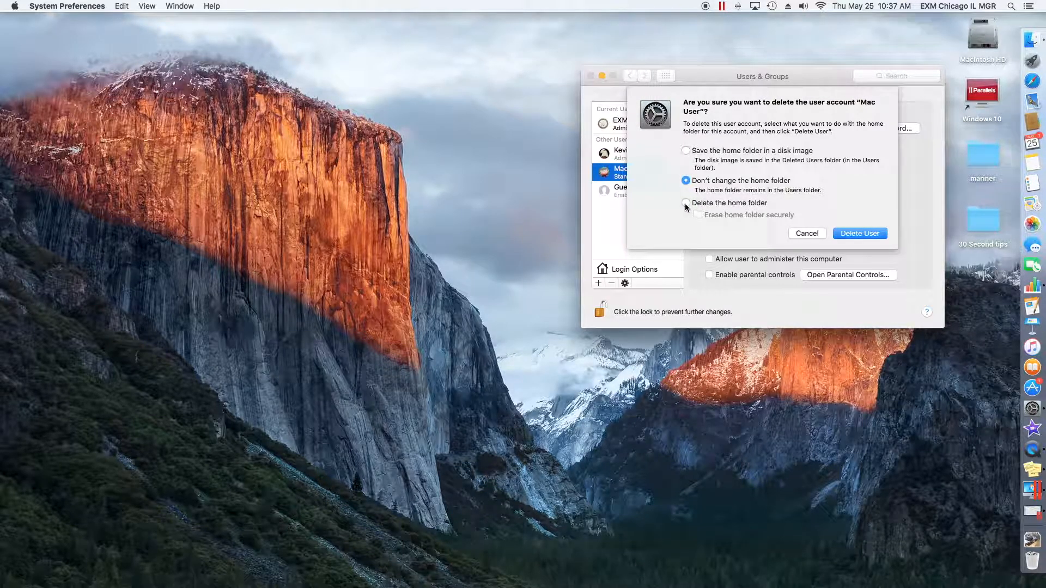
pyautogui.click(685, 203)
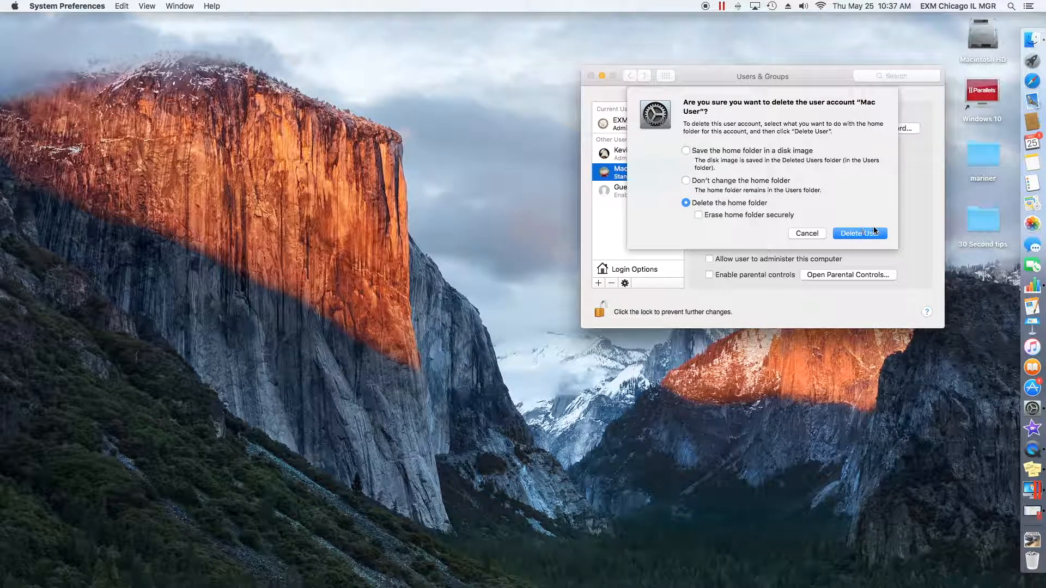
pyautogui.click(859, 233)
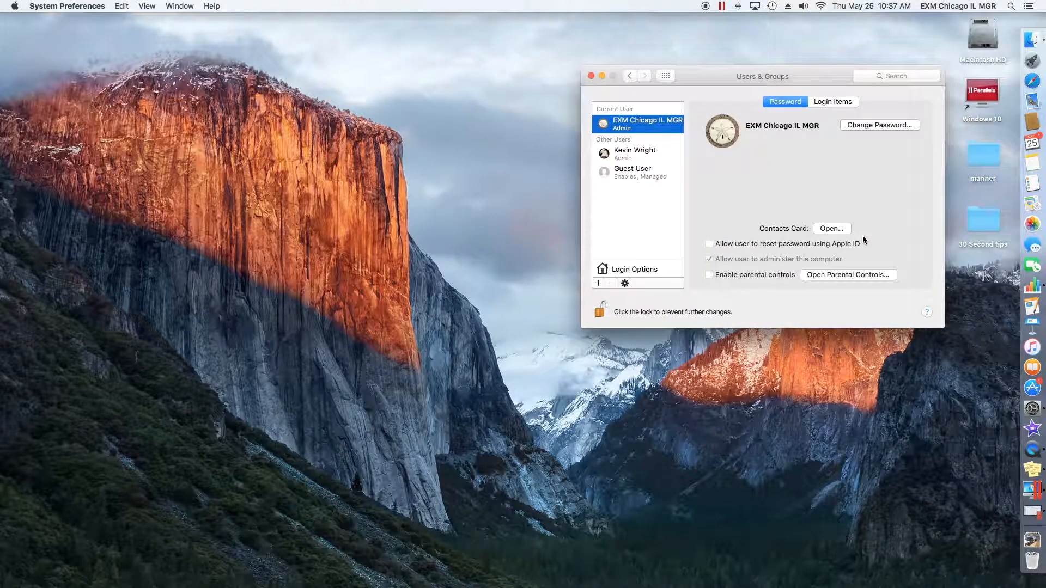